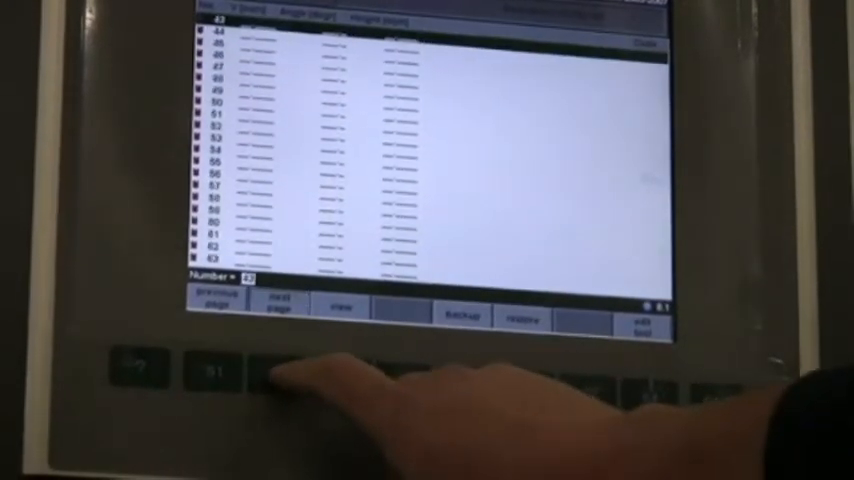
# Leave the product list and return to the programming main menu.
pyautogui.click(280, 308)
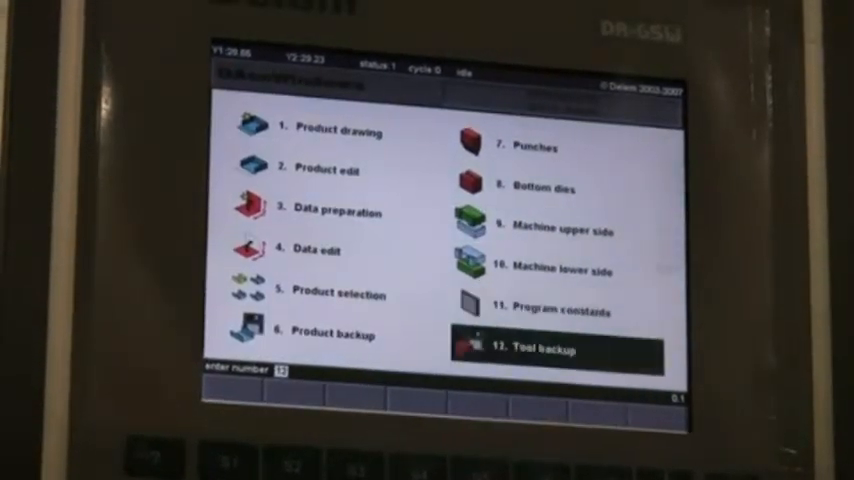
# Enter product drawing and start the new product number 100.
pyautogui.click(330, 130)
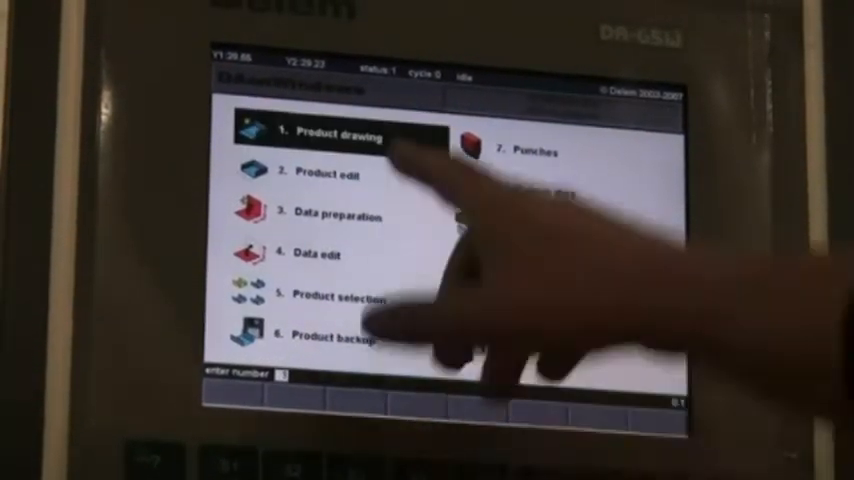
pyautogui.click(330, 130)
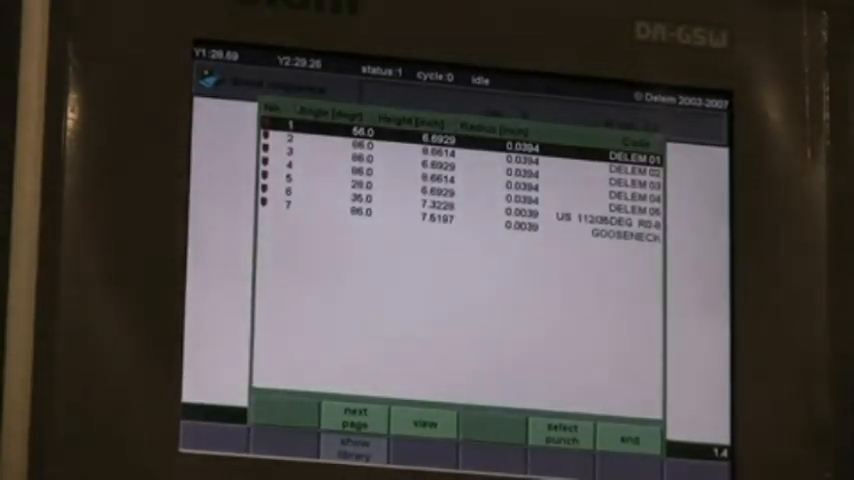
# Select the punch from the library and show the part between punch and die.
pyautogui.click(424, 424)
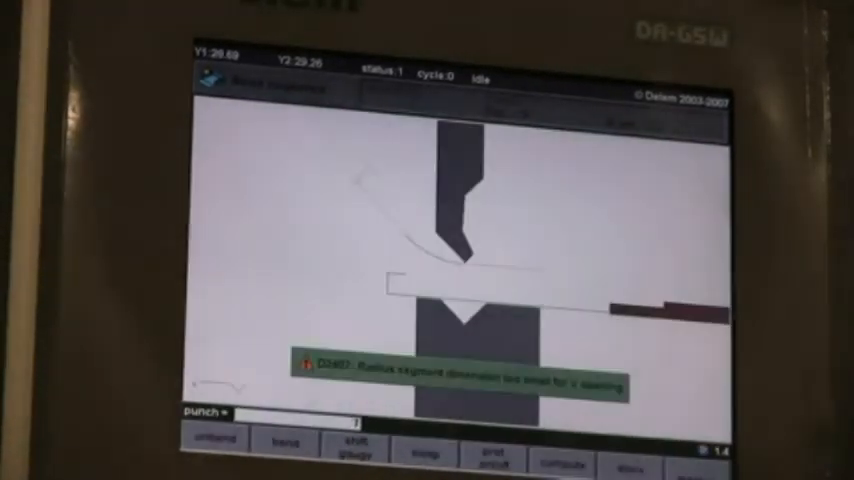